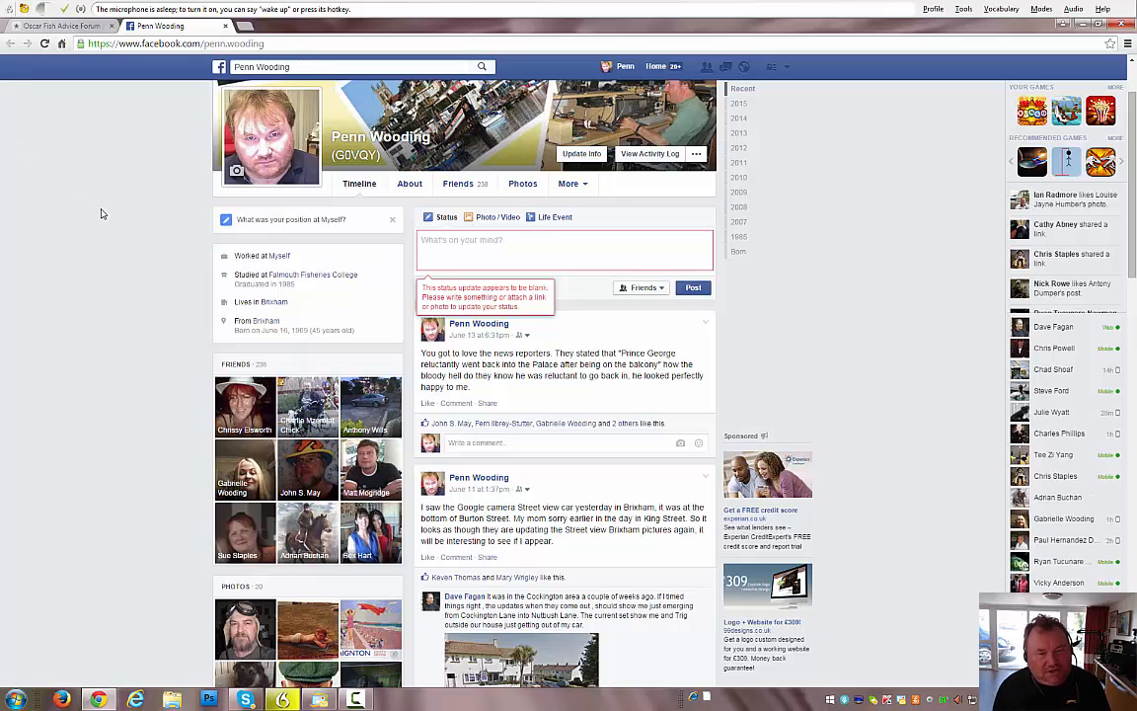
{"action": "mouse_move", "coordinate": [80, 193]}
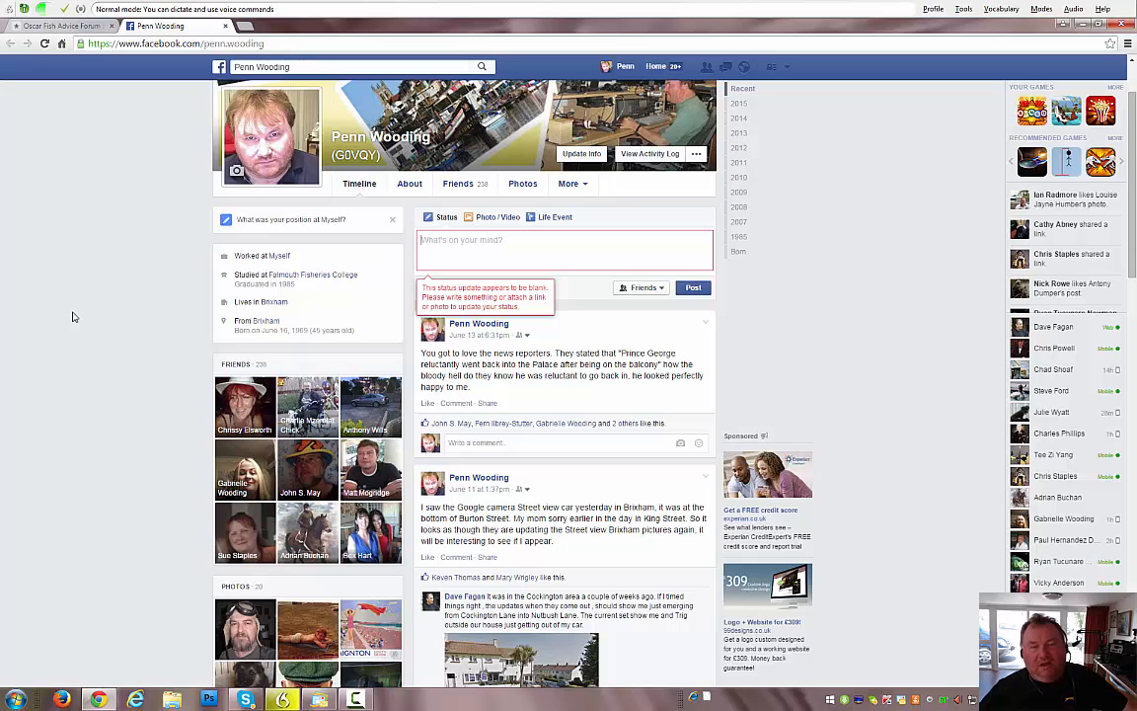
Dictate that this morning's car insurance renewal surprisingly hasn't increased, despite the demolished road sign.
{"action": "type", "text": "I received my renewal for my car insurance this morning."}
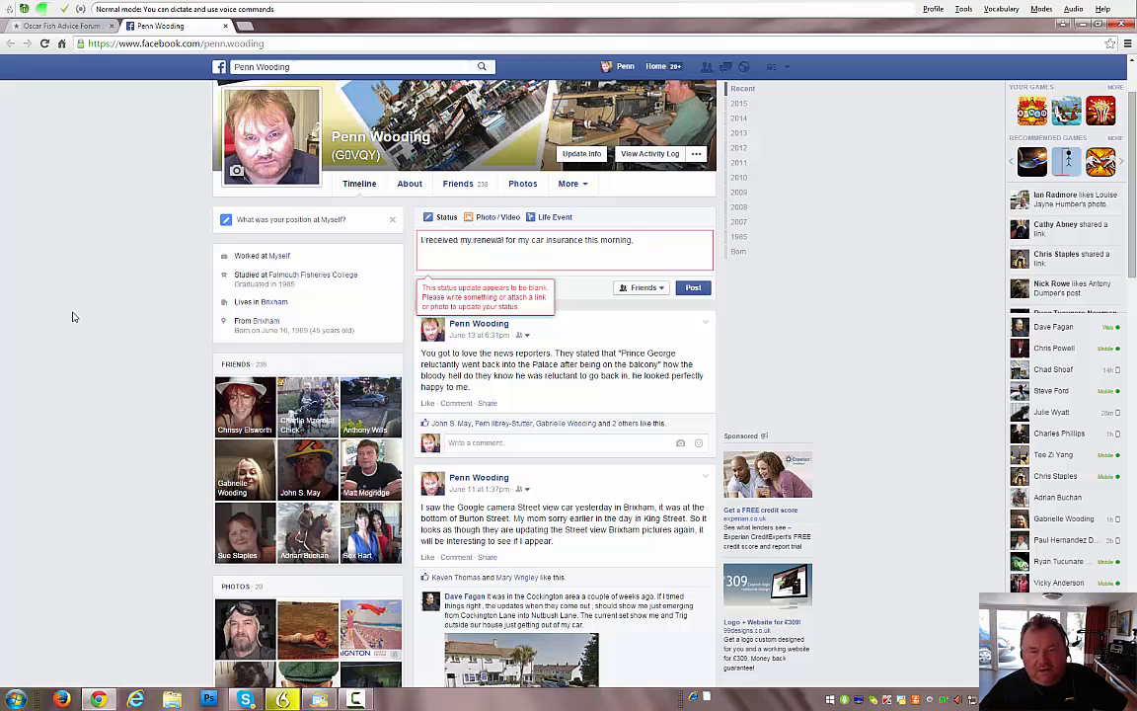
{"action": "type", "text": "I was happily"}
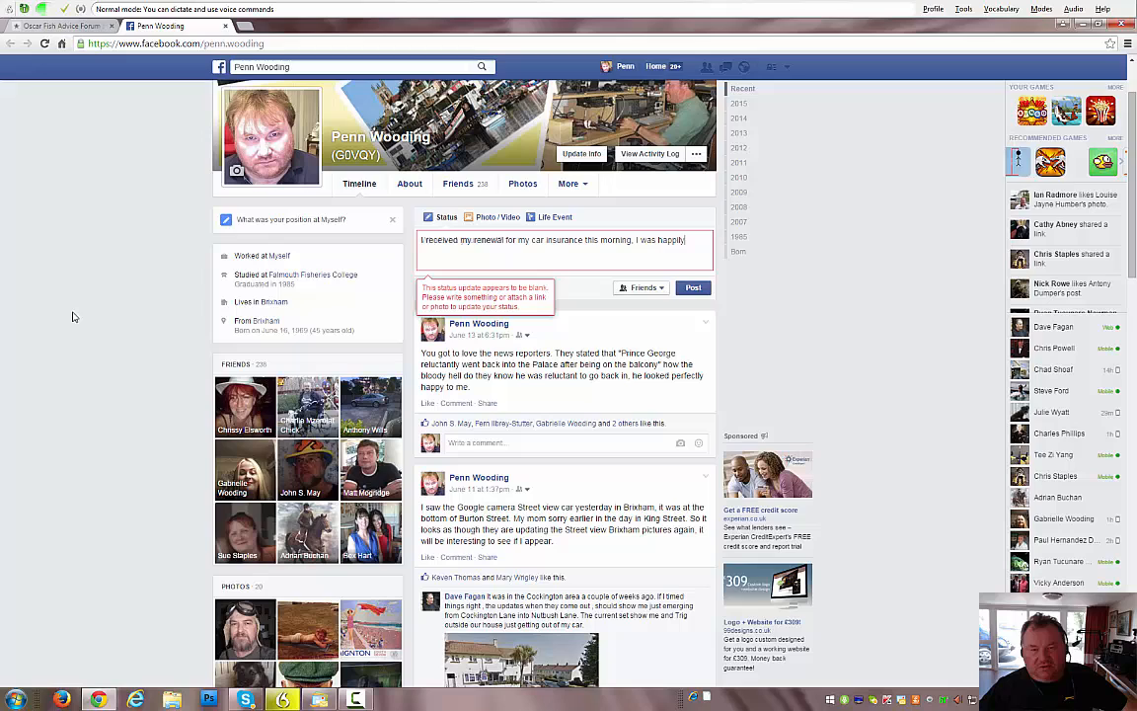
{"action": "type", "text": "surprised, it does not"}
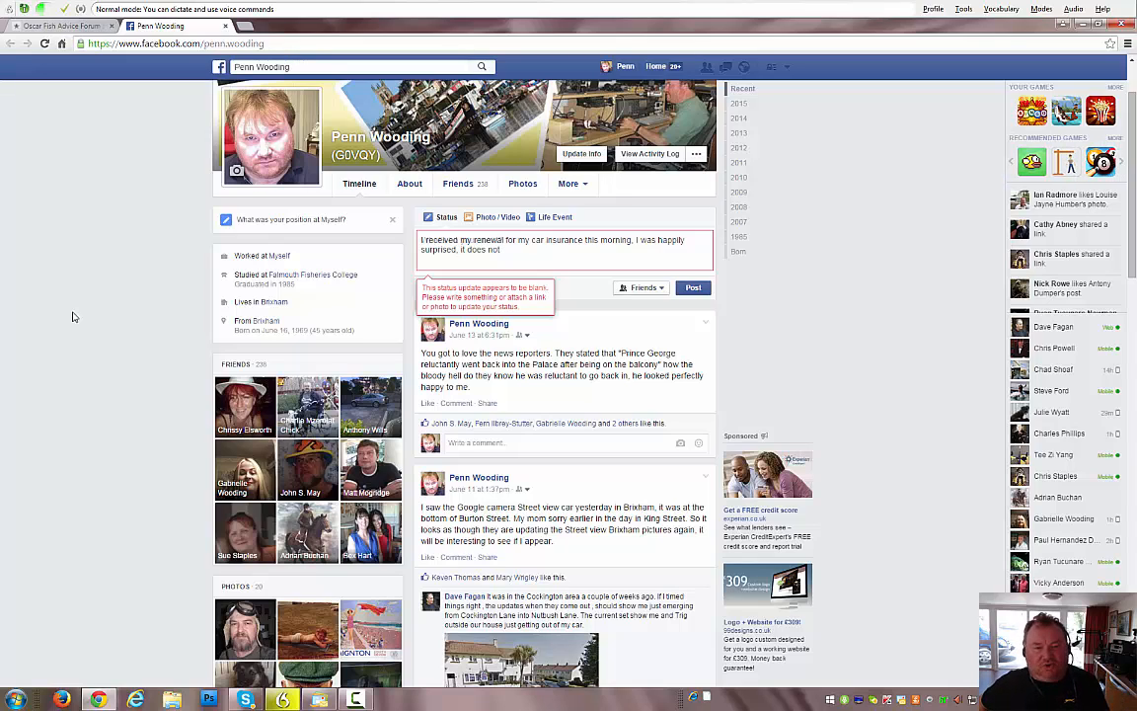
{"action": "type", "text": "appear to have increased at all. And that is after my little mishap last September where I"}
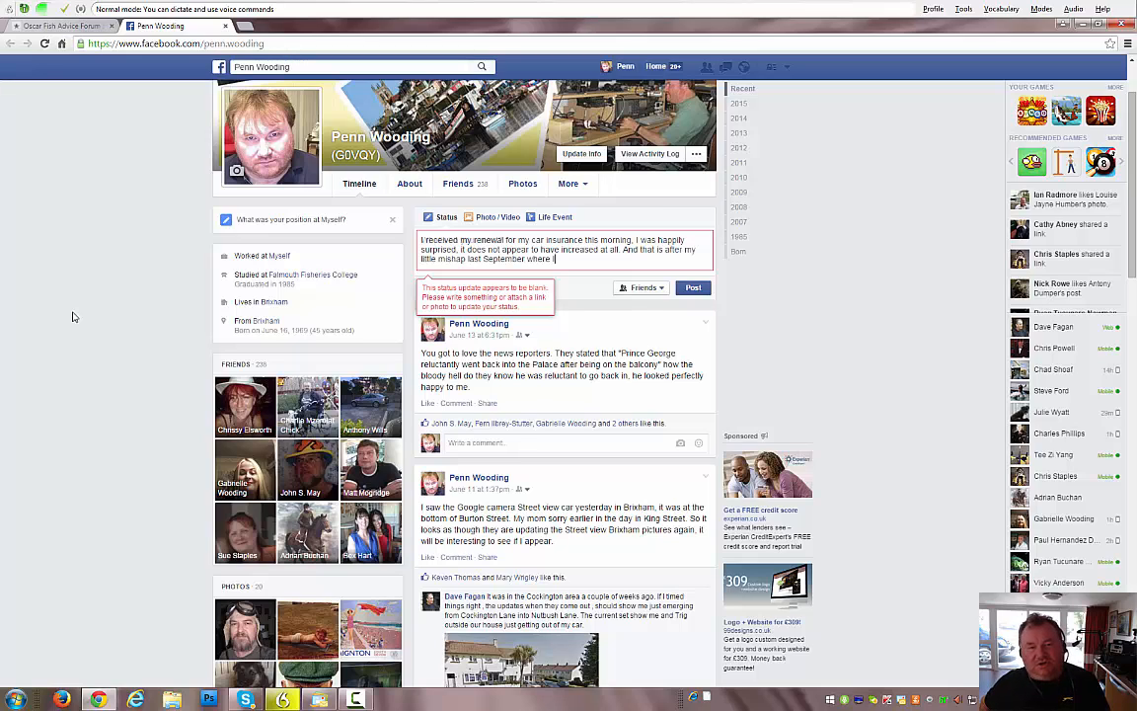
{"action": "type", "text": "demolished a road sign and nearly wrote the vehicle"}
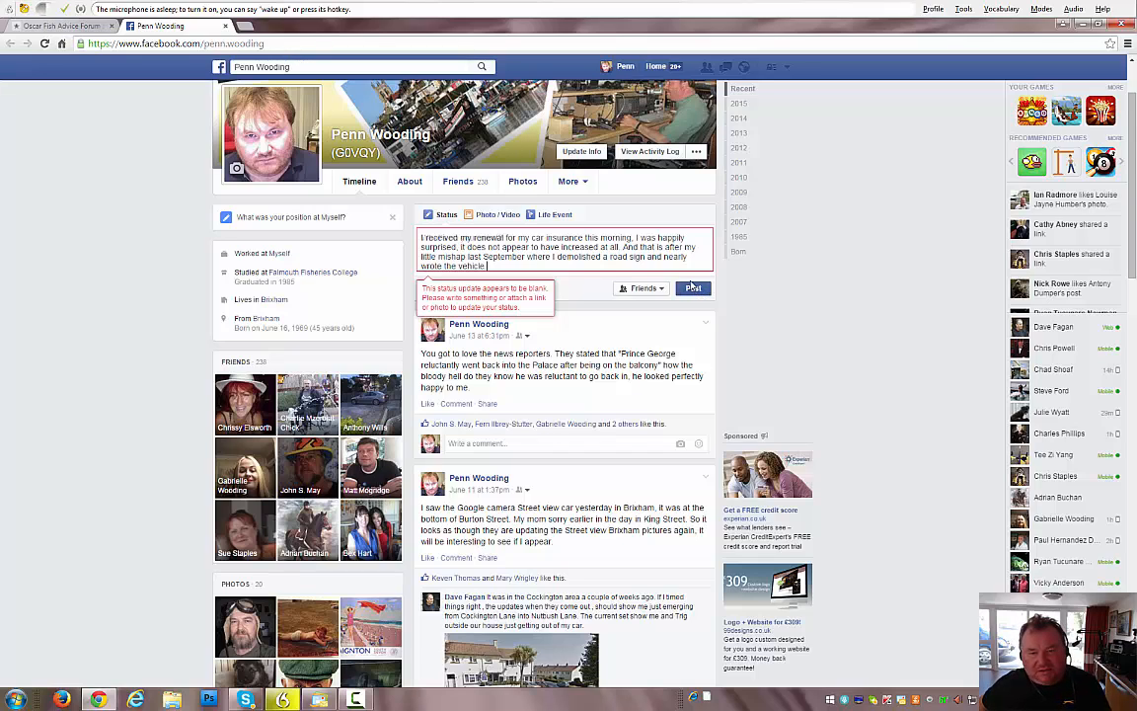
{"action": "left_click", "coordinate": [693, 289]}
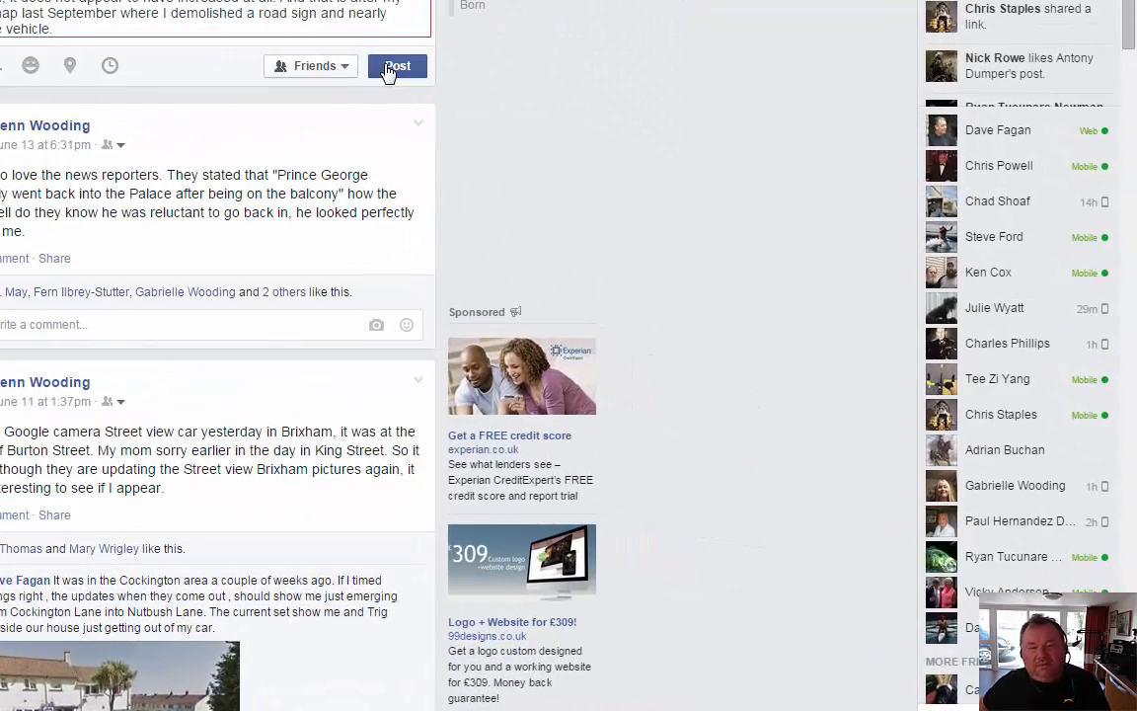
{"action": "left_click", "coordinate": [397, 66]}
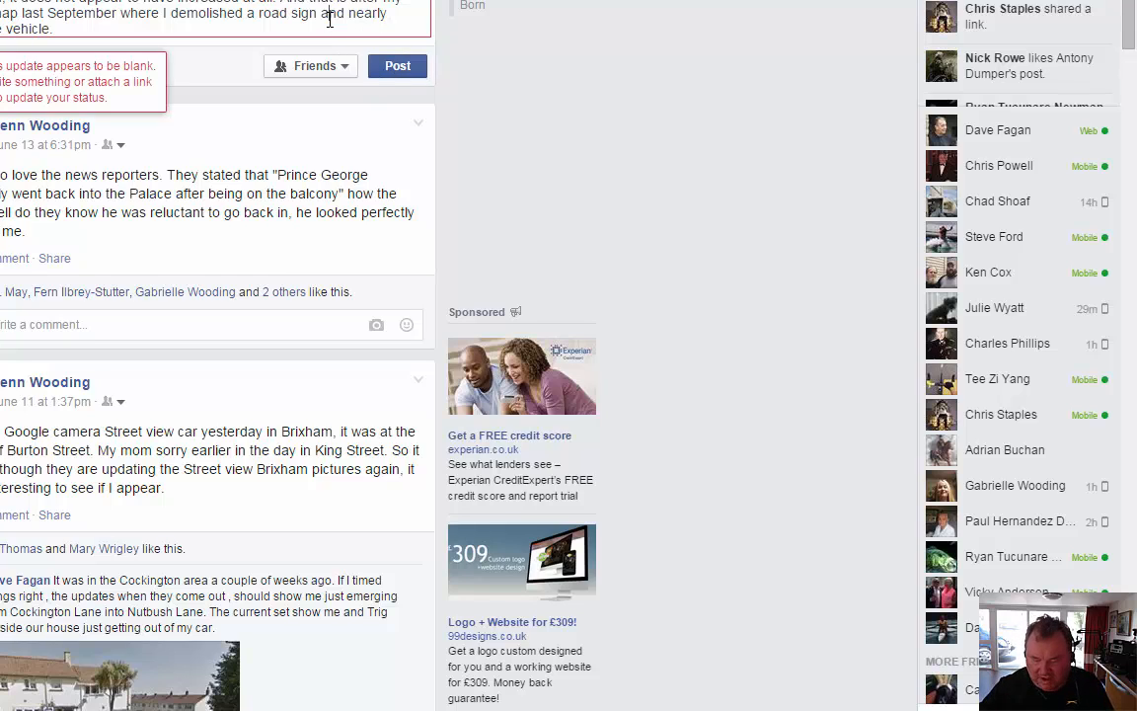
{"action": "scroll", "scroll_direction": "down", "scroll_amount": 3}
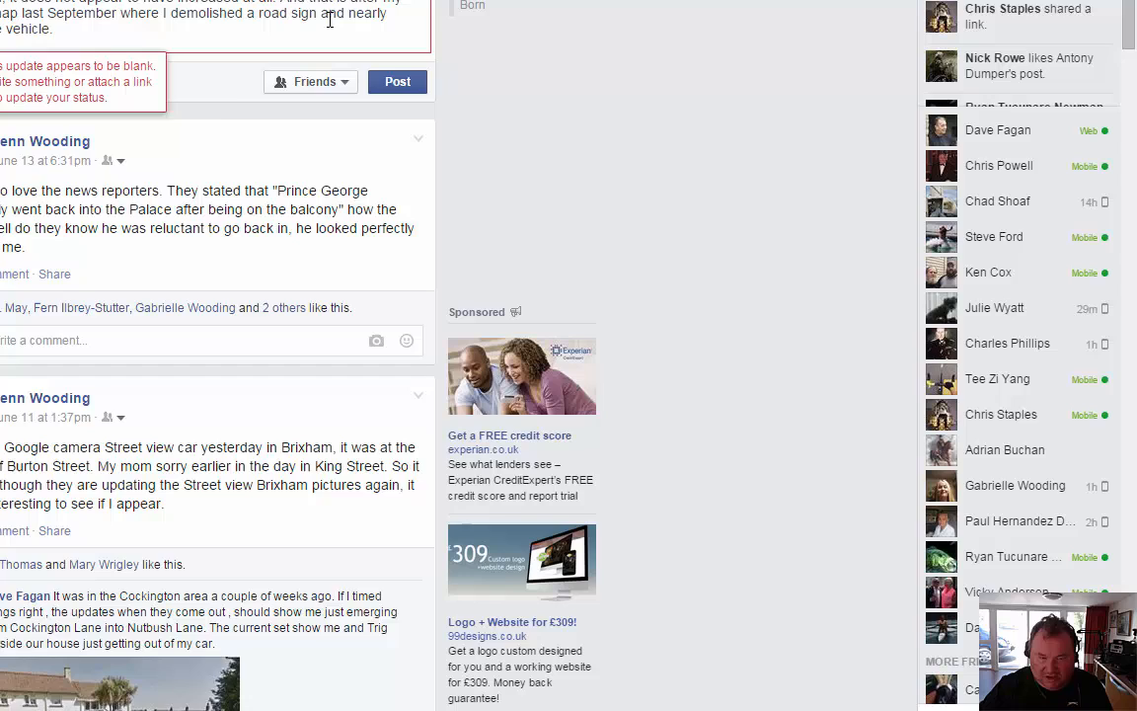